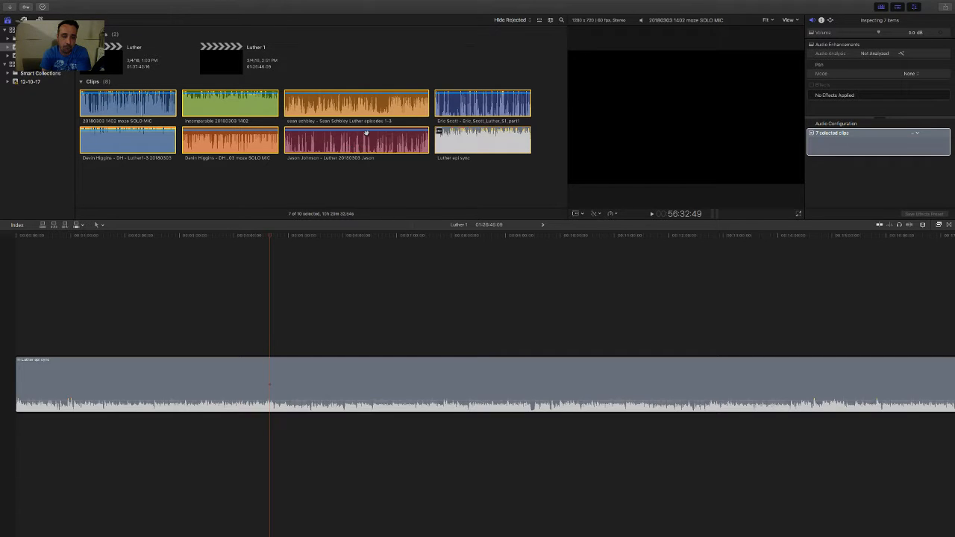
# Synchronize the selected audio clips and open the resulting Luther epi sync clip in the timeline
pyautogui.rightClick(367, 138)
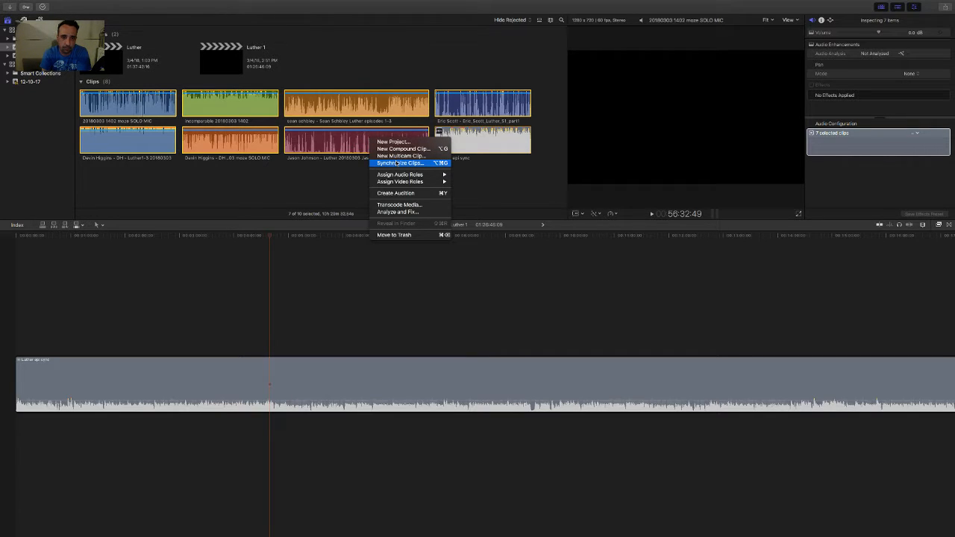
pyautogui.click(400, 163)
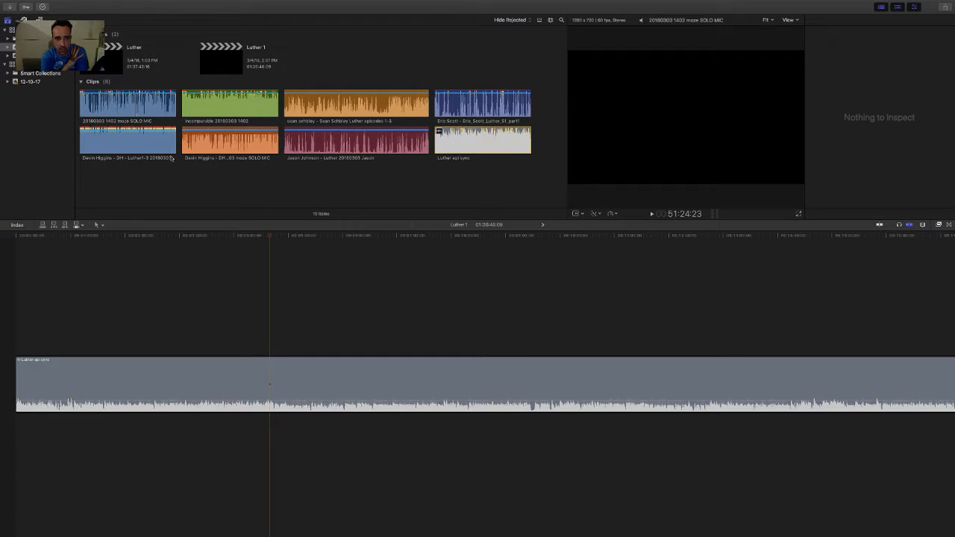
pyautogui.click(457, 139)
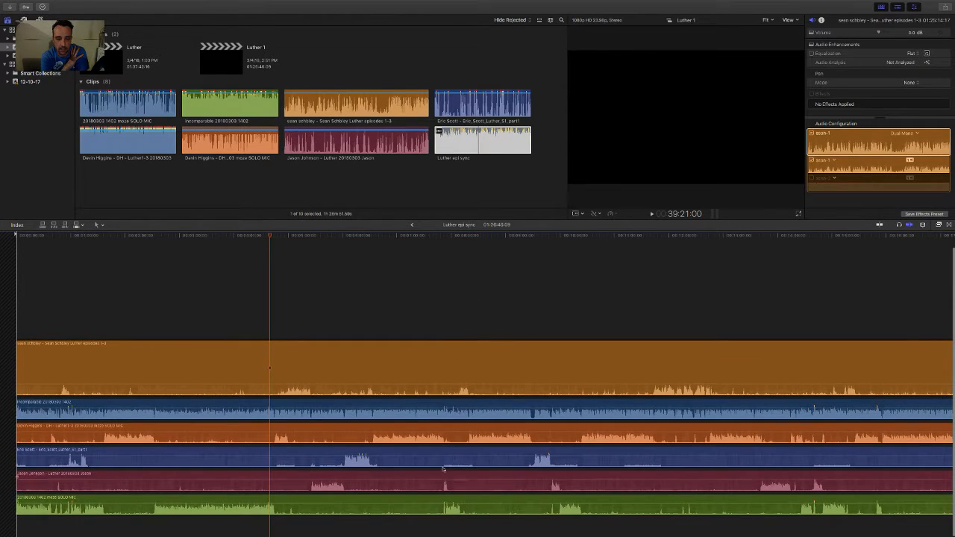
pyautogui.moveTo(651, 327)
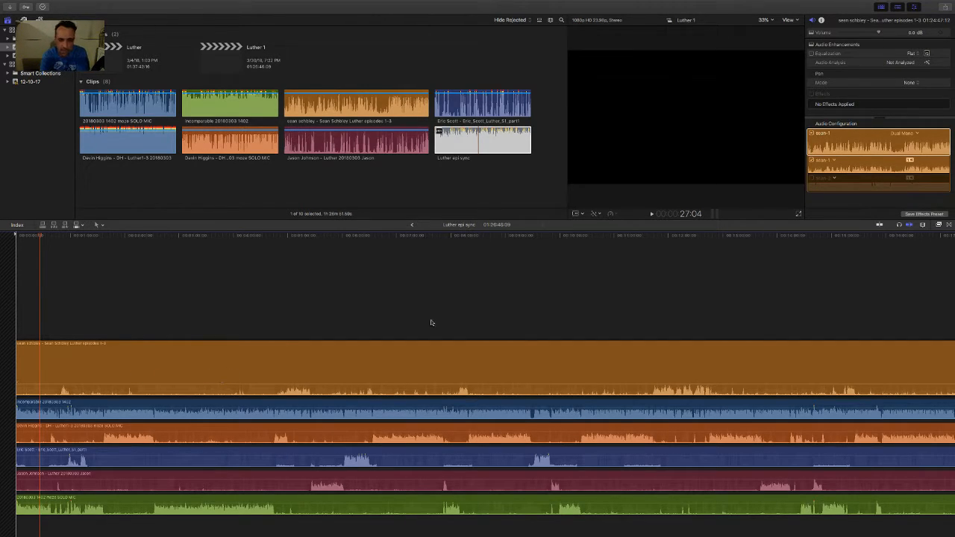
pyautogui.moveTo(293, 522)
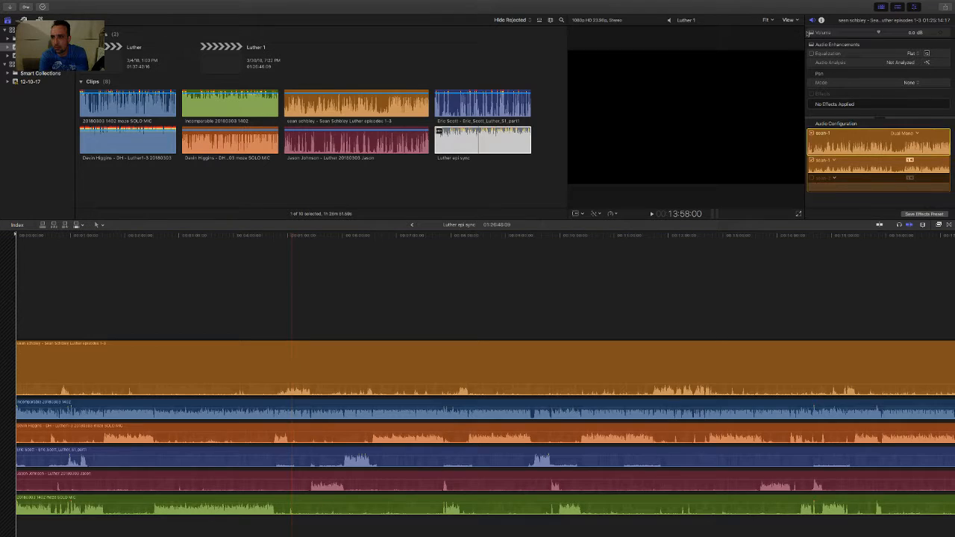
pyautogui.click(821, 19)
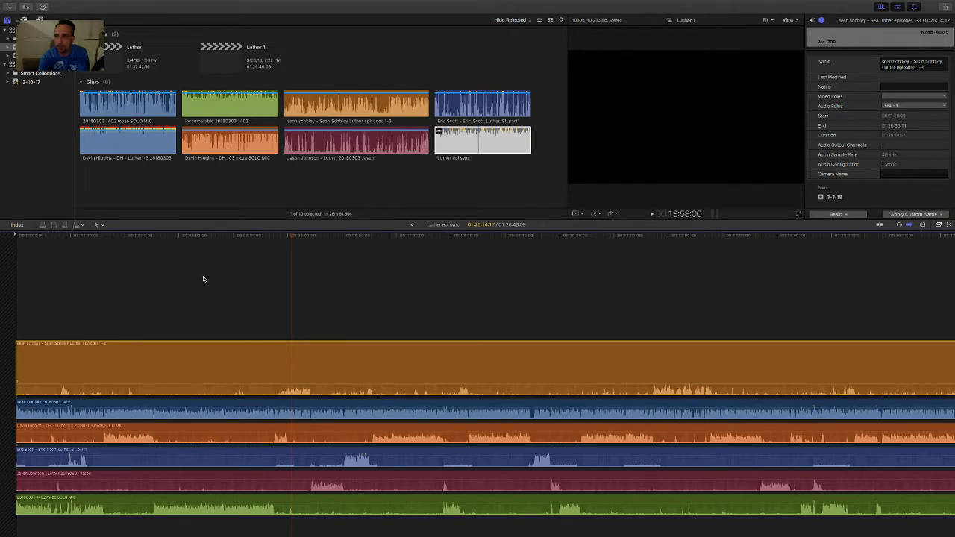
pyautogui.click(912, 105)
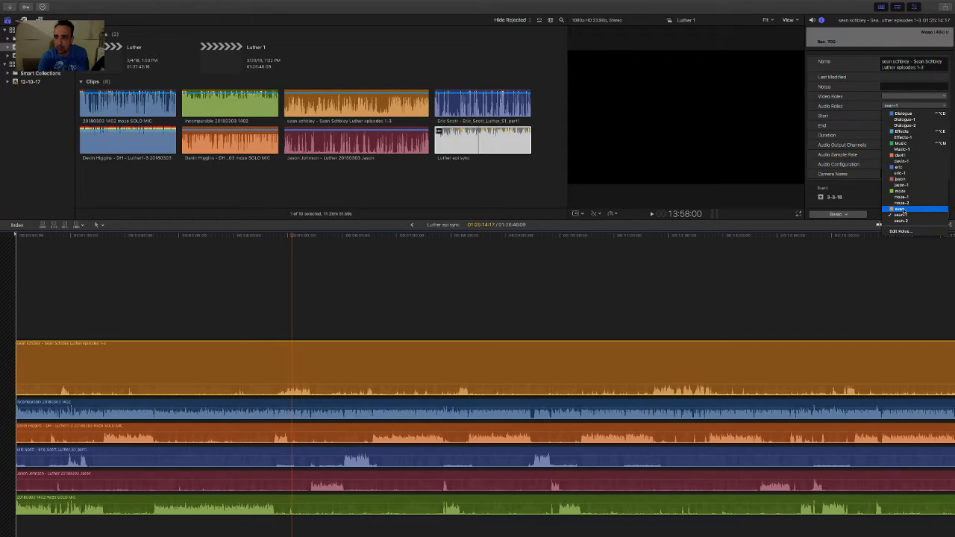
pyautogui.click(901, 209)
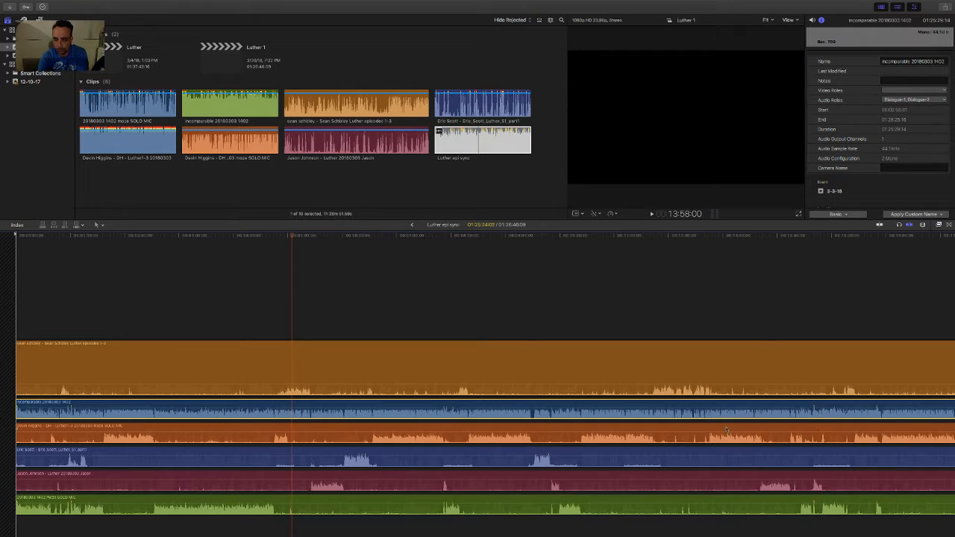
pyautogui.click(914, 99)
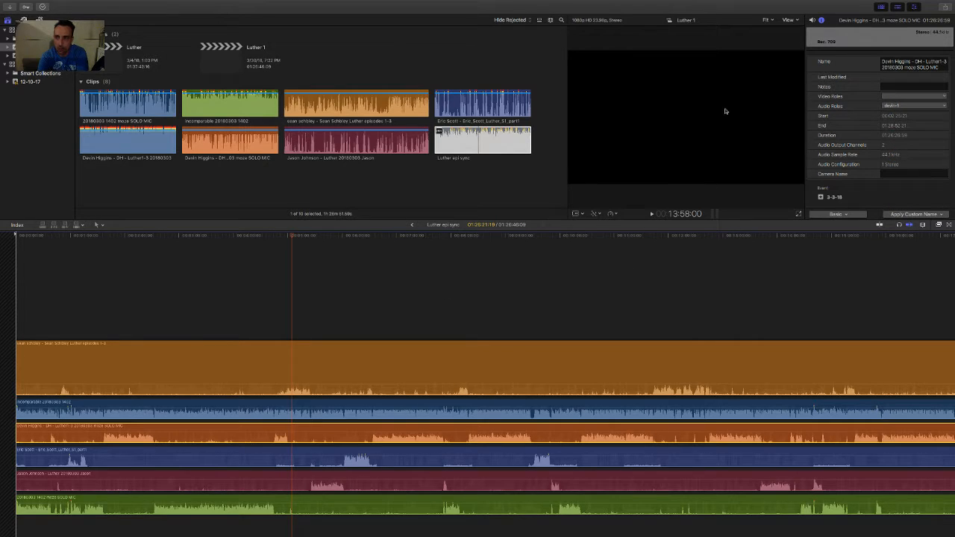
pyautogui.click(912, 105)
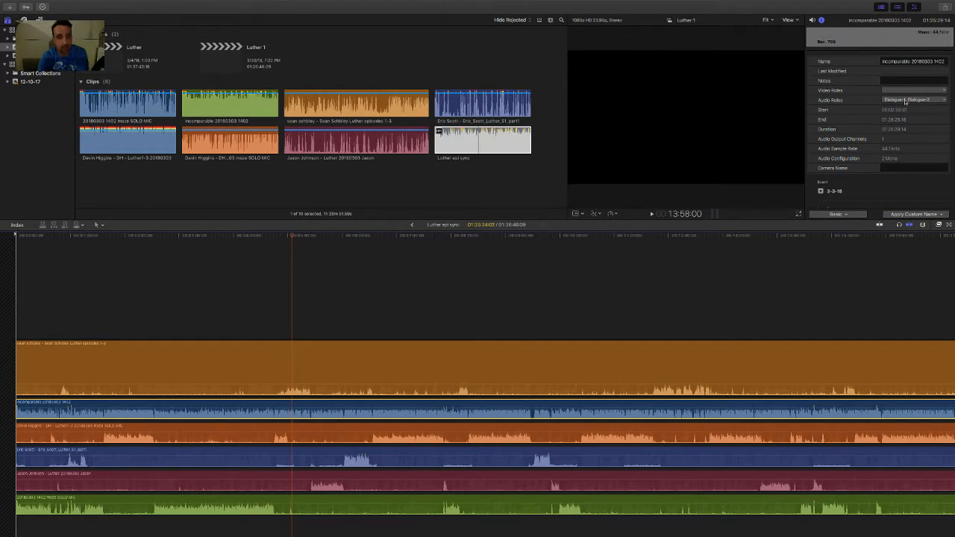
# Review the incomparable clip's audio roles, then start a Master File share
pyautogui.click(914, 99)
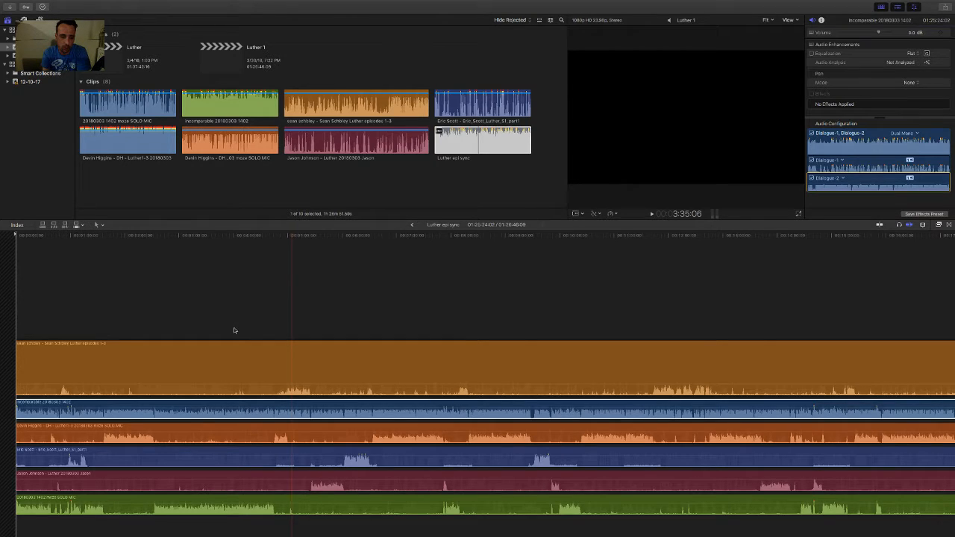
pyautogui.moveTo(537, 254)
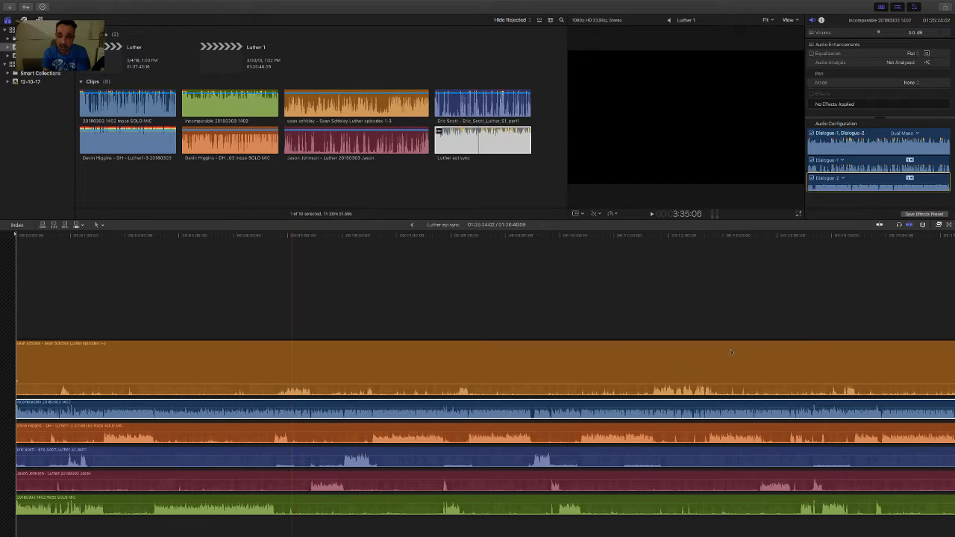
pyautogui.moveTo(664, 257)
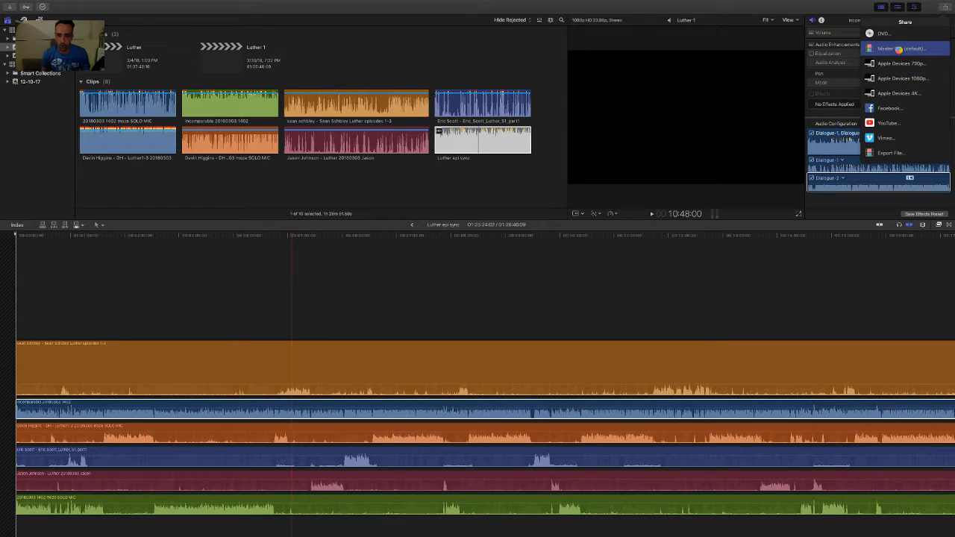
pyautogui.click(896, 48)
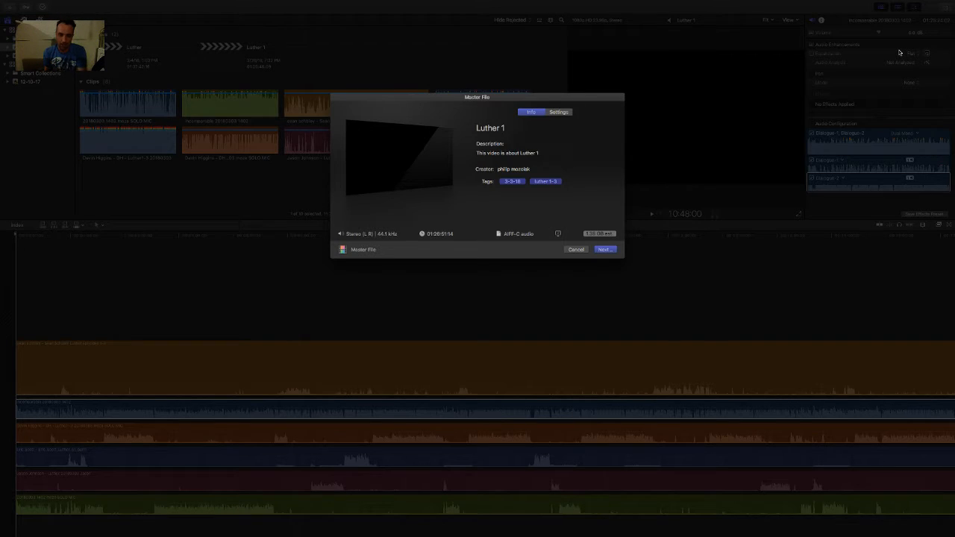
# Title the master file export 'Luther 1-3' and bring up its output settings
pyautogui.click(492, 127)
pyautogui.write('-')
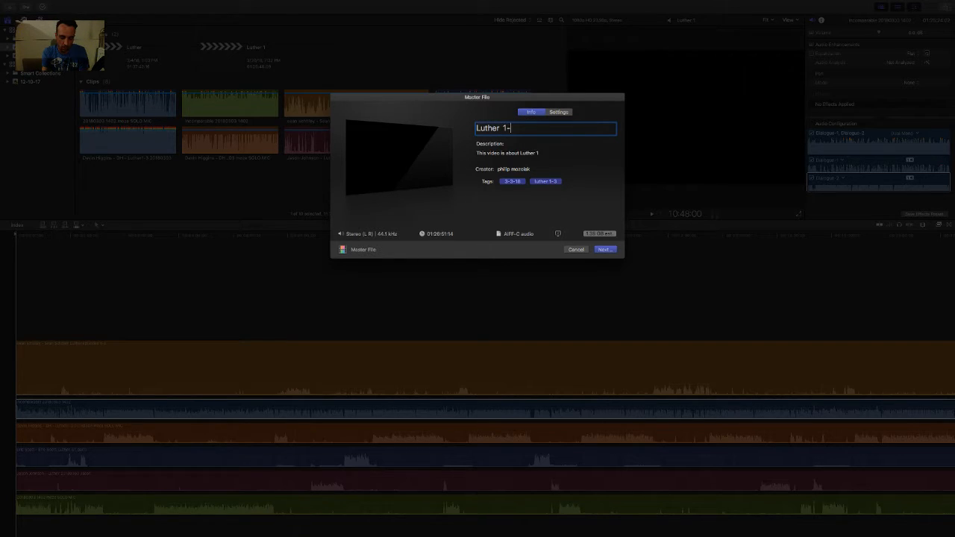
pyautogui.write('3')
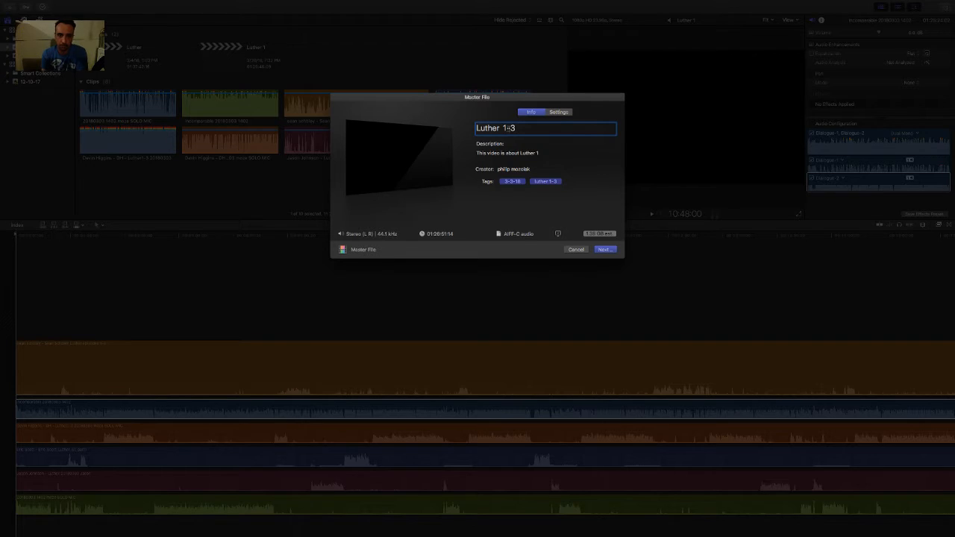
pyautogui.click(553, 112)
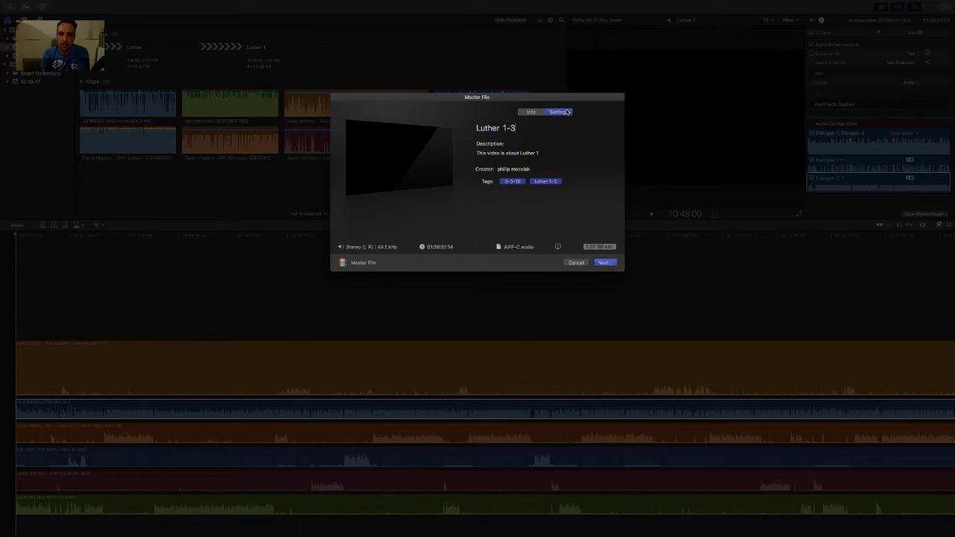
pyautogui.click(555, 111)
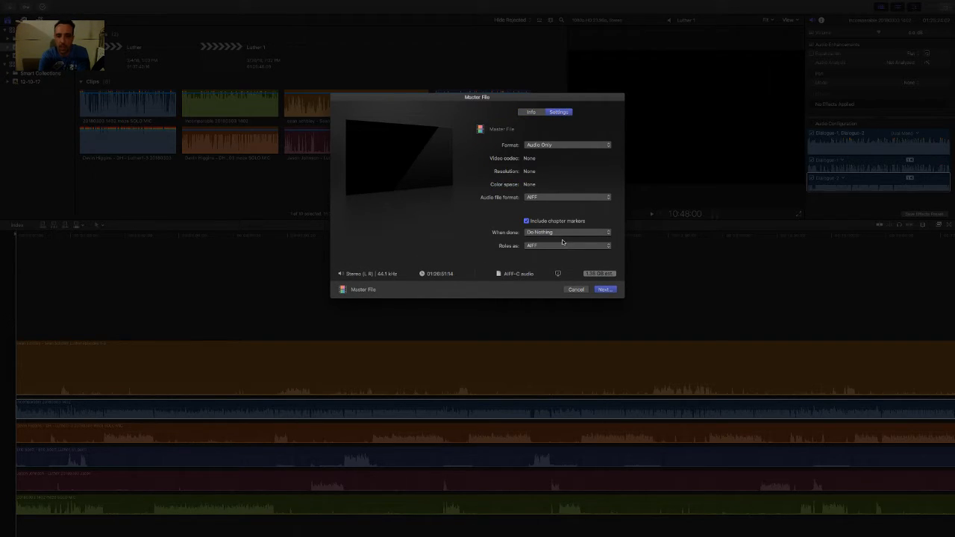
# Export roles as Audio Only as Separate Files, keeping AIFF as the audio format
pyautogui.click(566, 245)
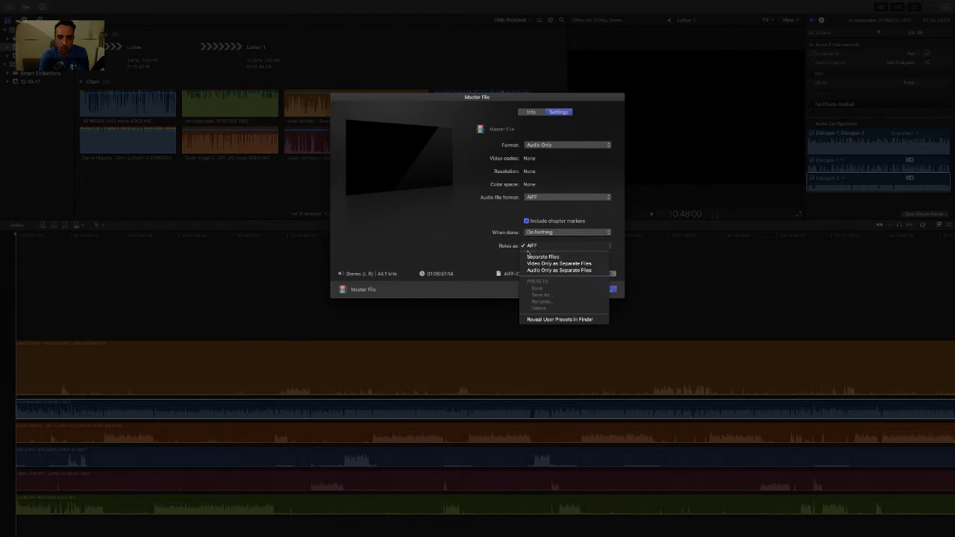
pyautogui.click(560, 269)
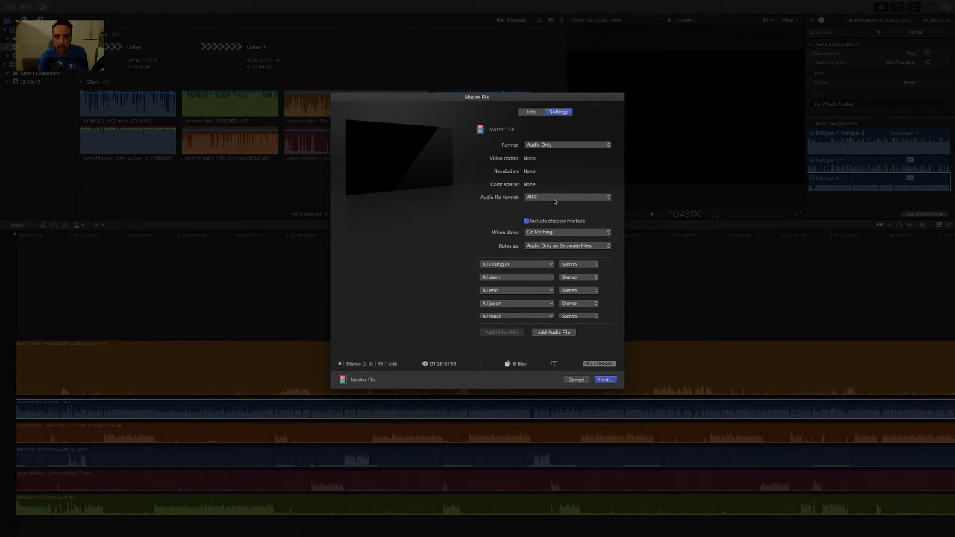
pyautogui.click(567, 197)
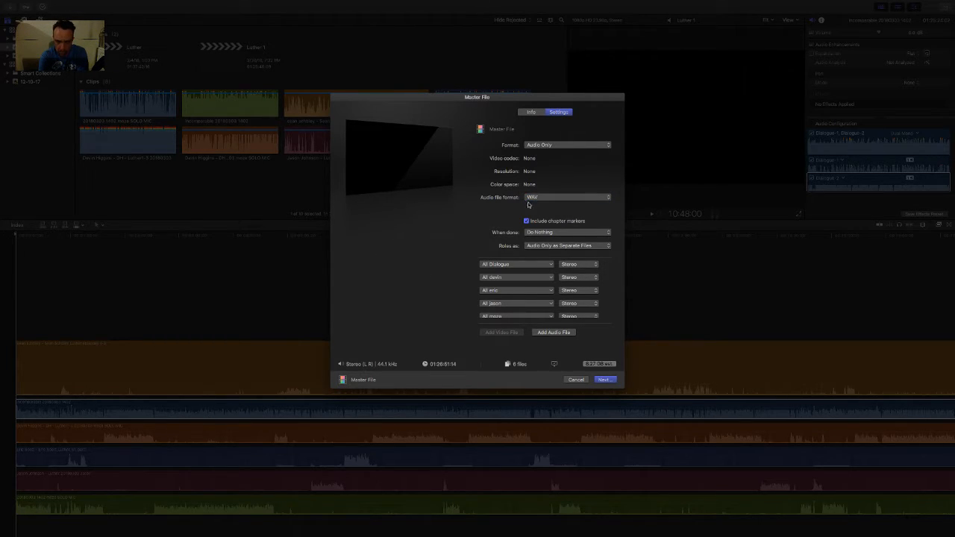
pyautogui.click(566, 196)
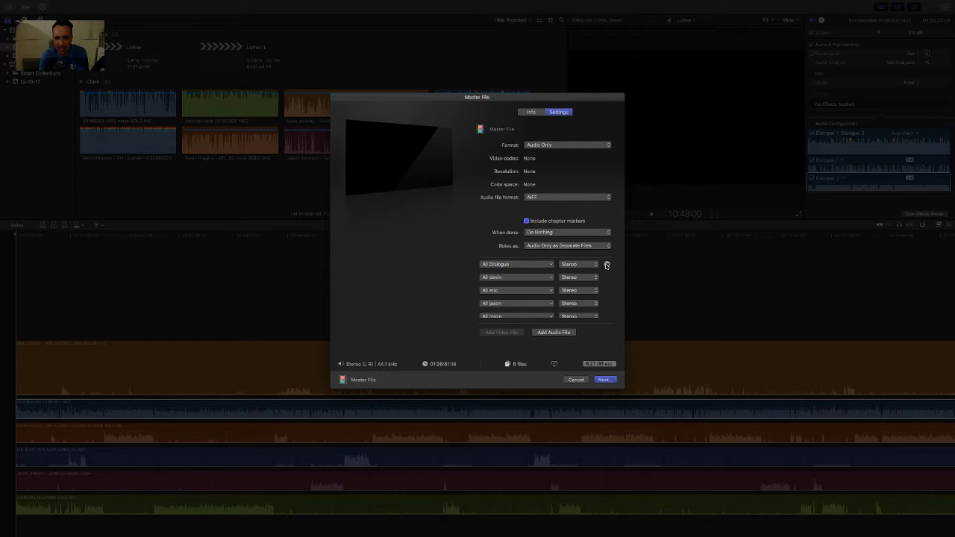
# Cancel the Master File export settings dialog
pyautogui.click(575, 380)
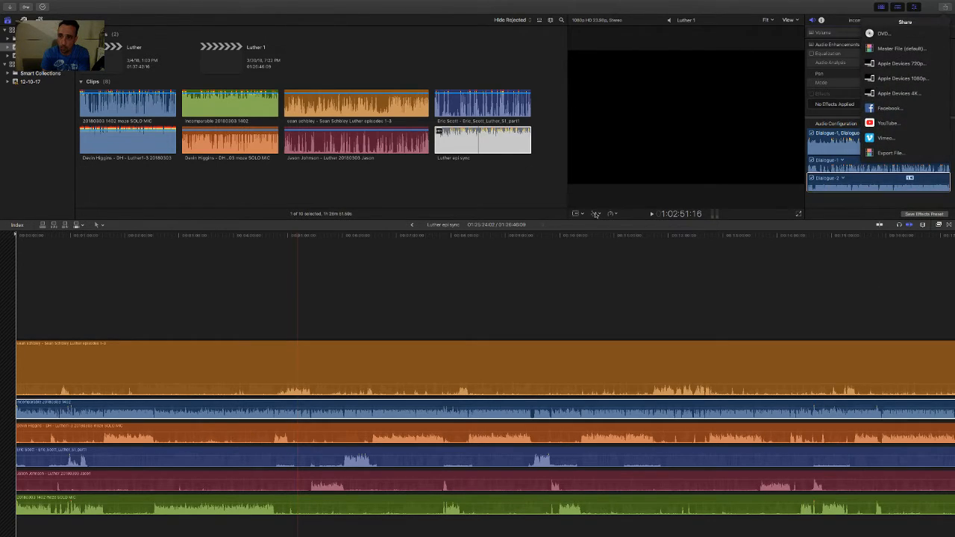
# Start a new Master File export with roles set to Audio Only as Separate Files
pyautogui.click(901, 48)
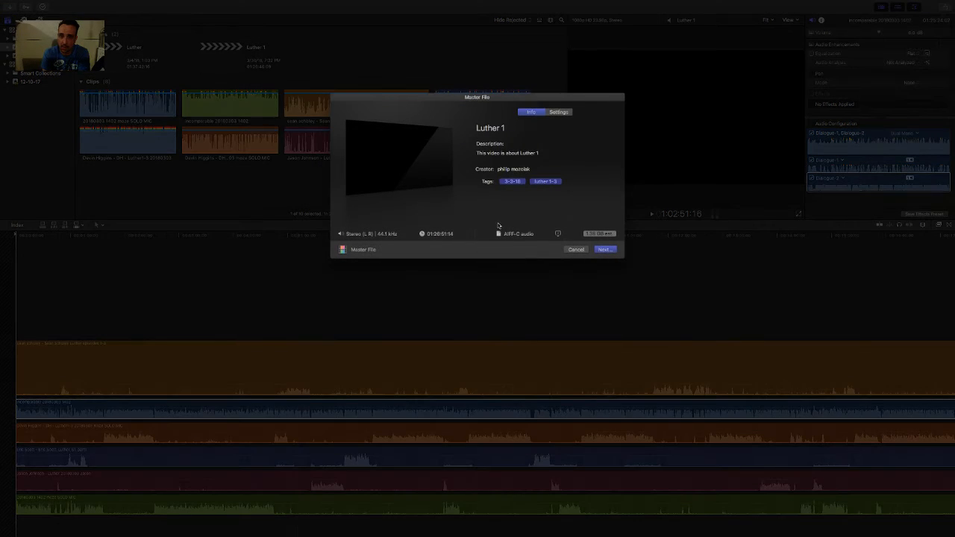
pyautogui.click(558, 112)
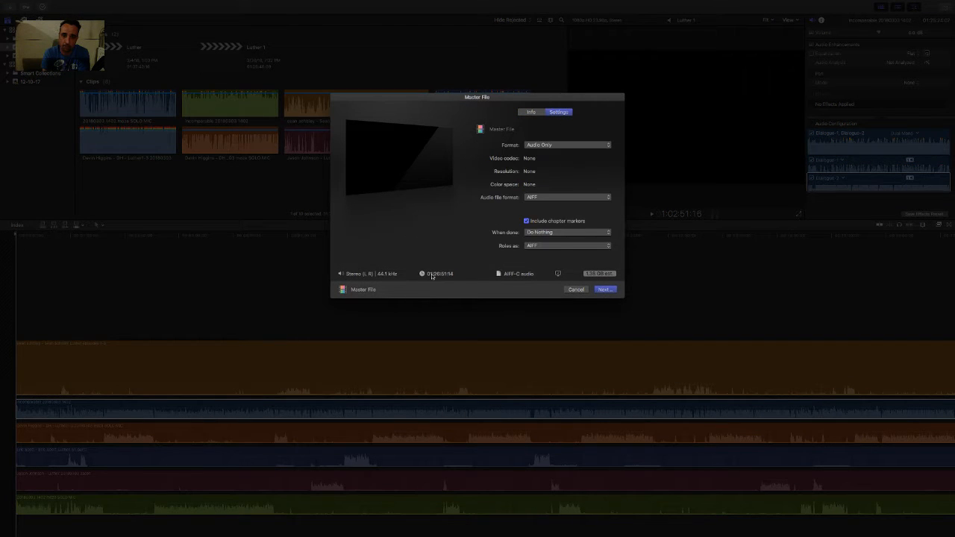
pyautogui.click(566, 246)
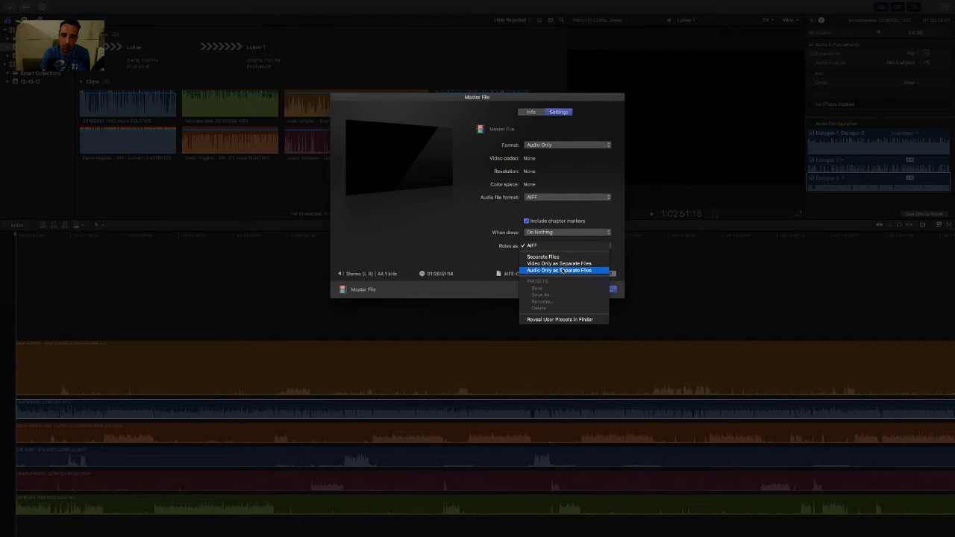
pyautogui.click(563, 270)
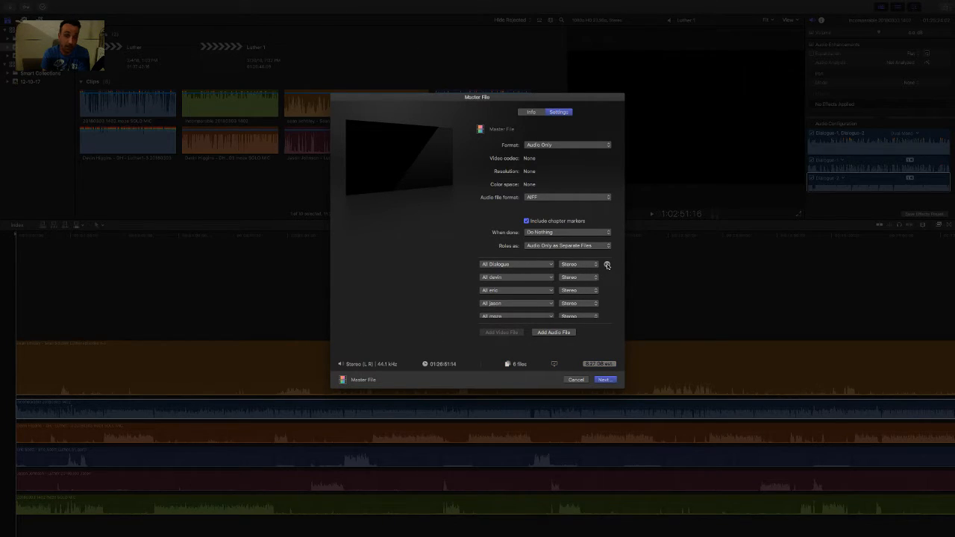
# Remove the All Dialogue file, make devin, eric and jason mono, then close settings
pyautogui.click(606, 264)
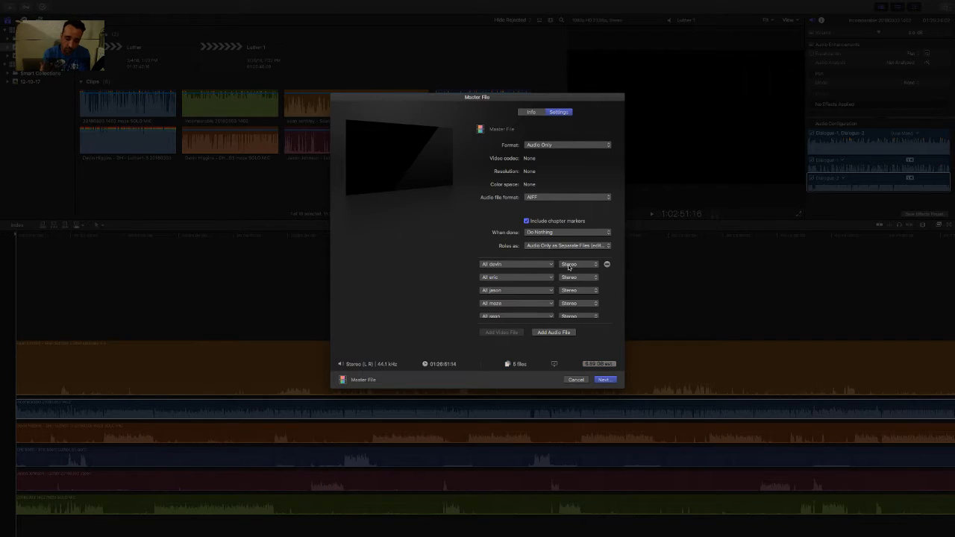
pyautogui.click(579, 264)
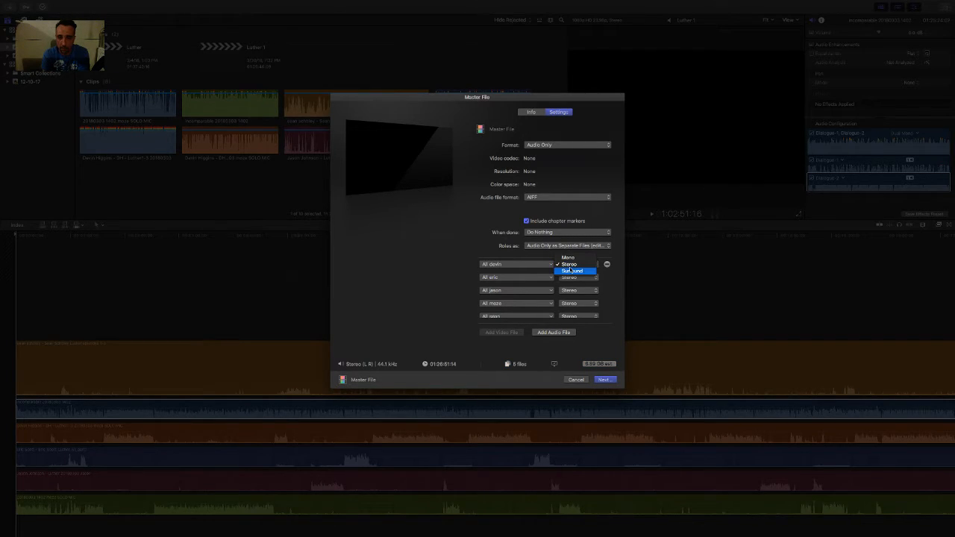
pyautogui.click(570, 257)
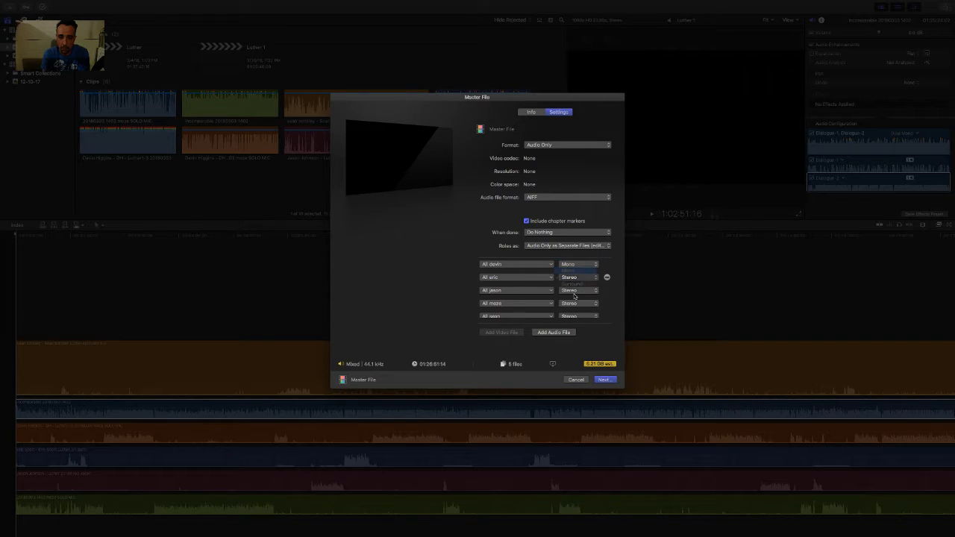
pyautogui.click(577, 290)
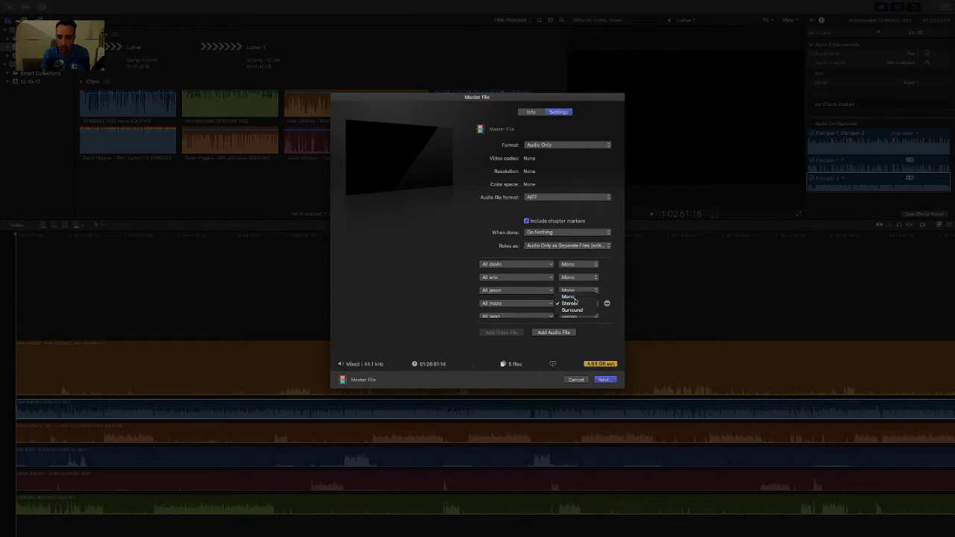
pyautogui.click(569, 296)
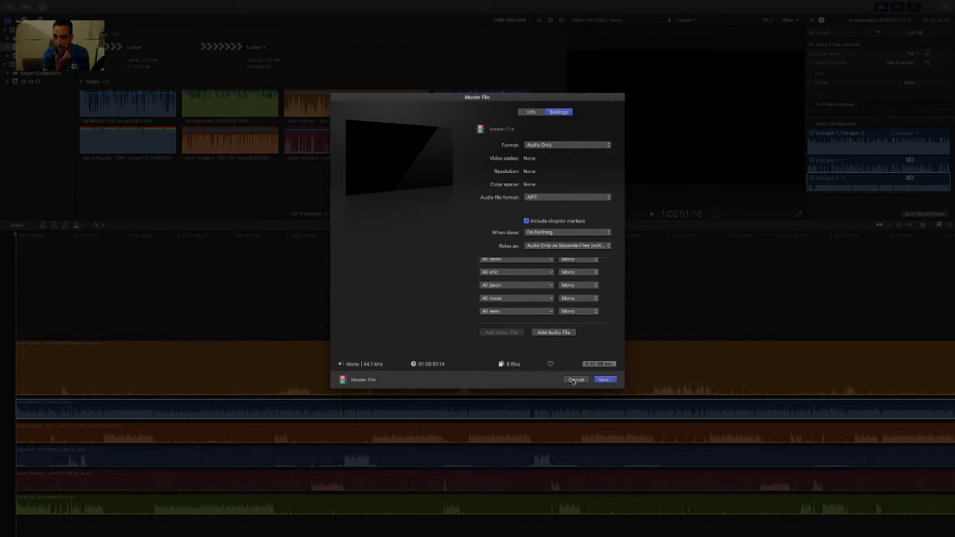
pyautogui.click(576, 380)
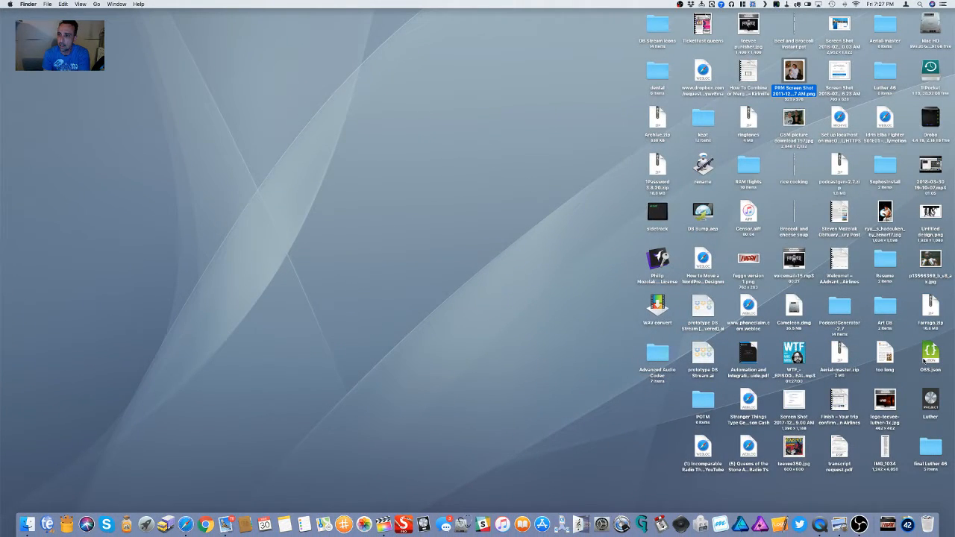
# Open the final Luther 46 folder and move its Finder window toward the centre
pyautogui.doubleClick(936, 454)
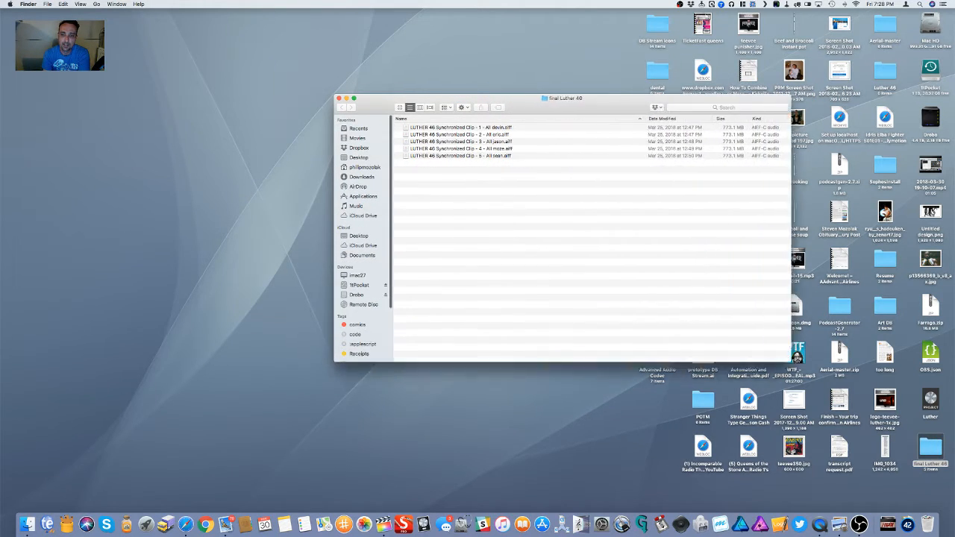
pyautogui.moveTo(565, 98); pyautogui.dragTo(536, 105)
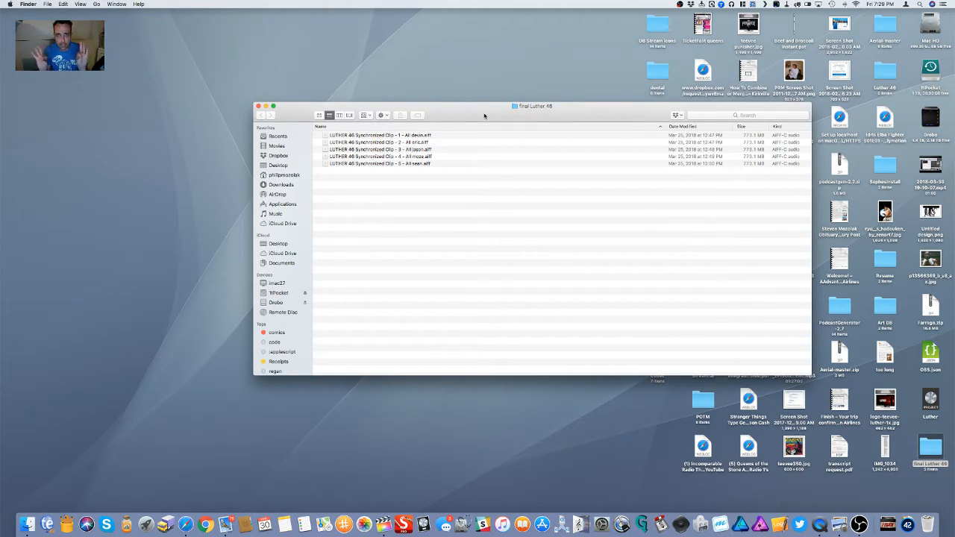
pyautogui.moveTo(228, 112)
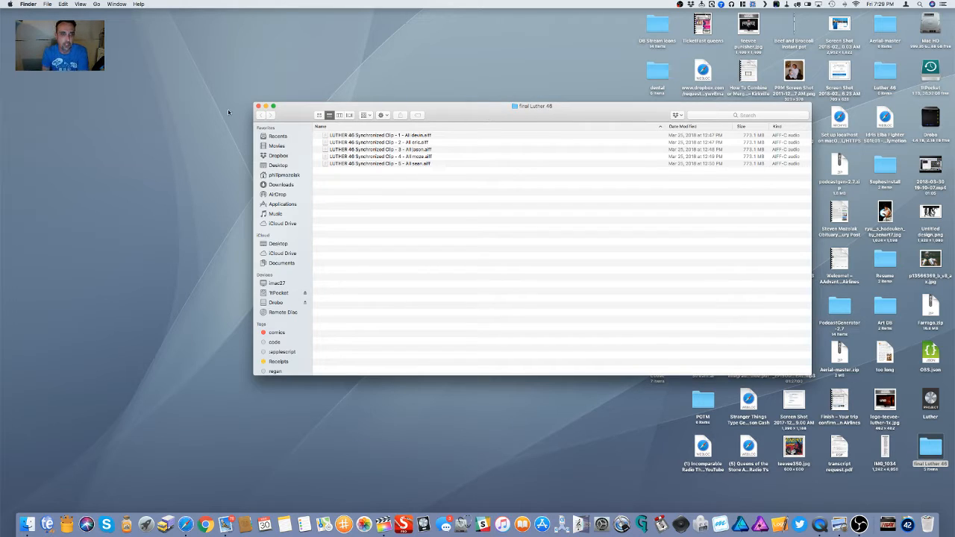
pyautogui.click(261, 114)
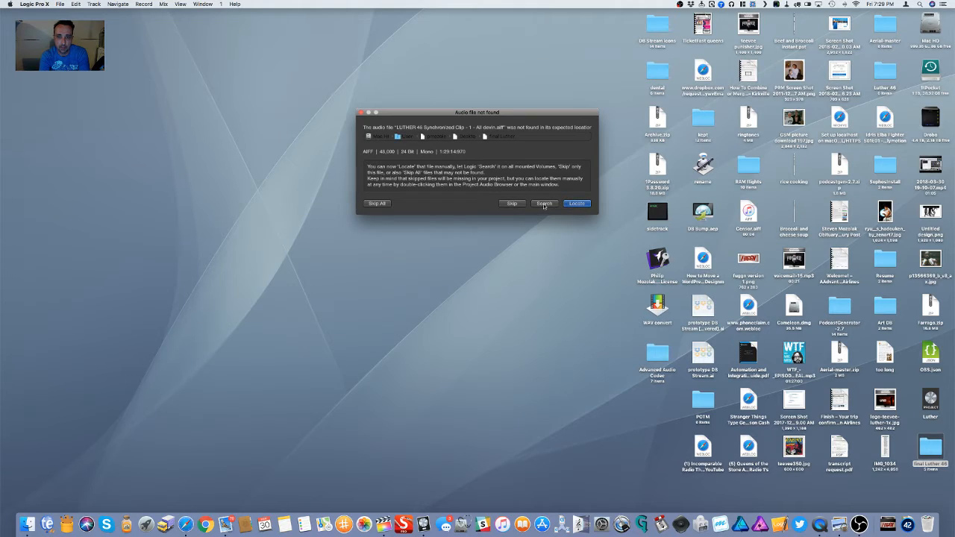
# Let Logic search for the missing devin file and dismiss the newer-version warning
pyautogui.click(542, 202)
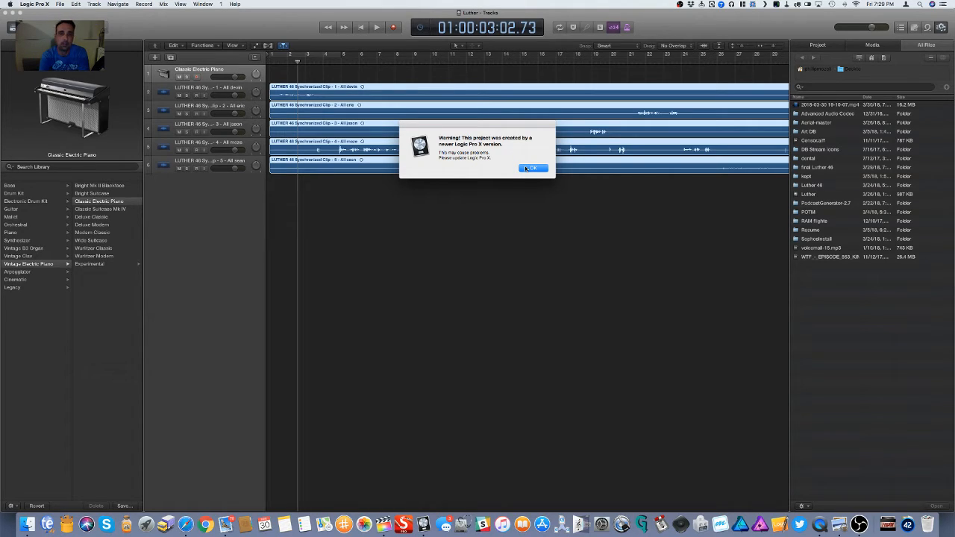
pyautogui.click(535, 167)
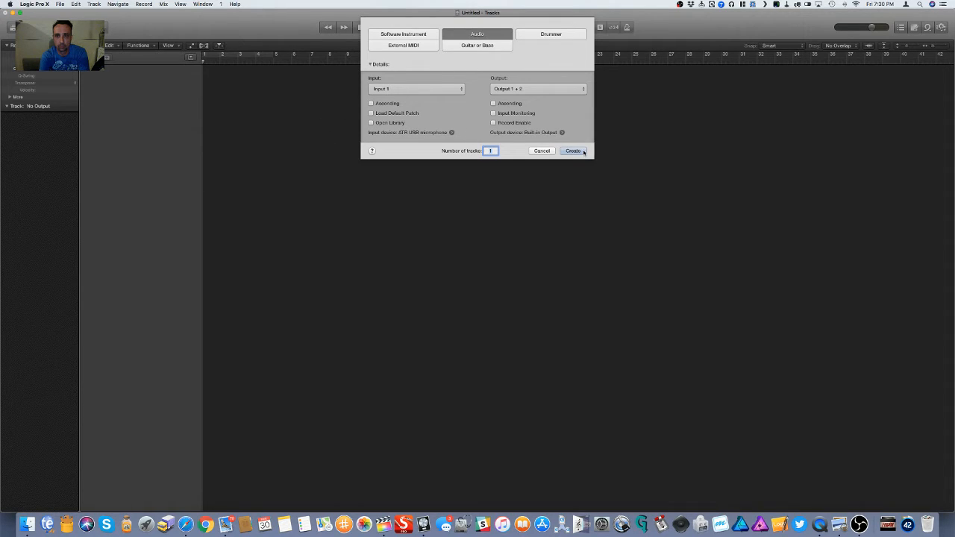
# Create one audio track and show the file browser panel
pyautogui.click(570, 151)
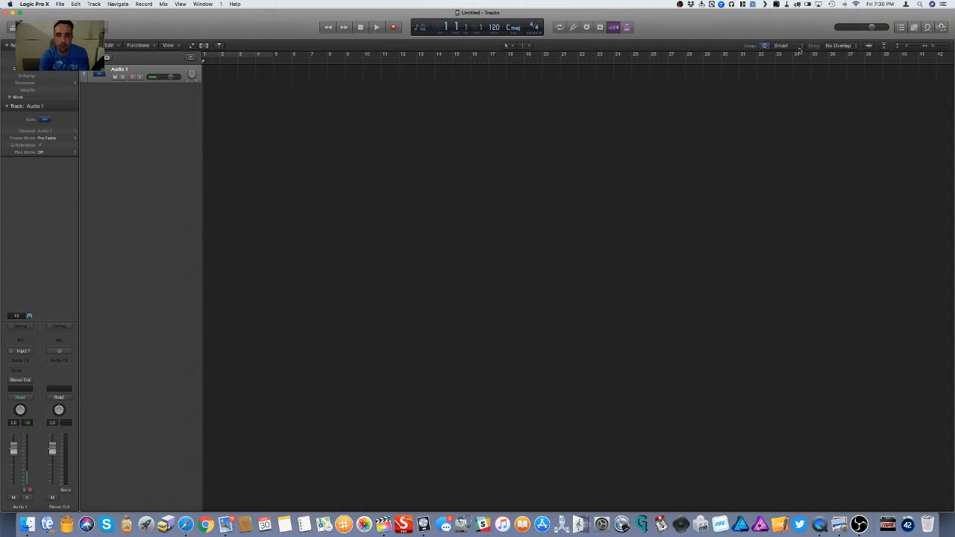
pyautogui.click(941, 28)
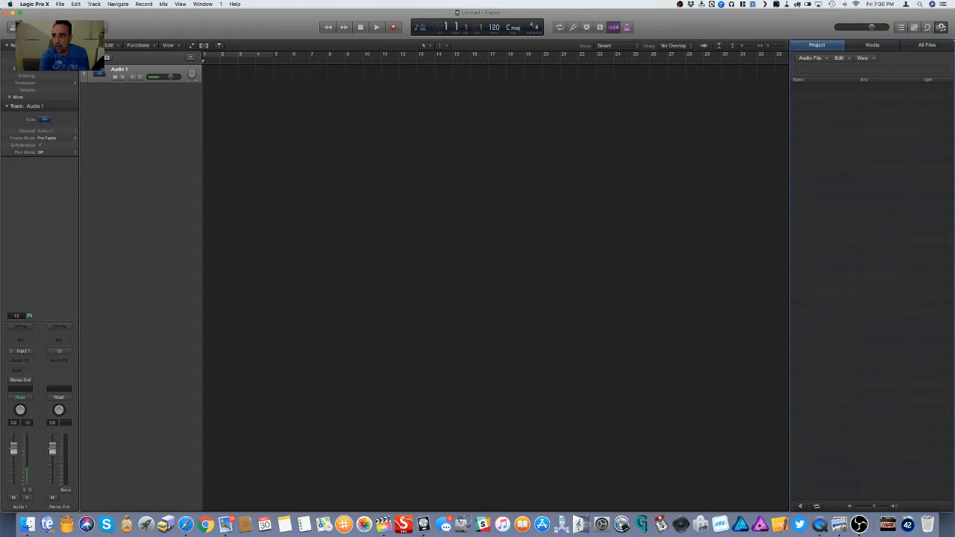
pyautogui.moveTo(185, 48)
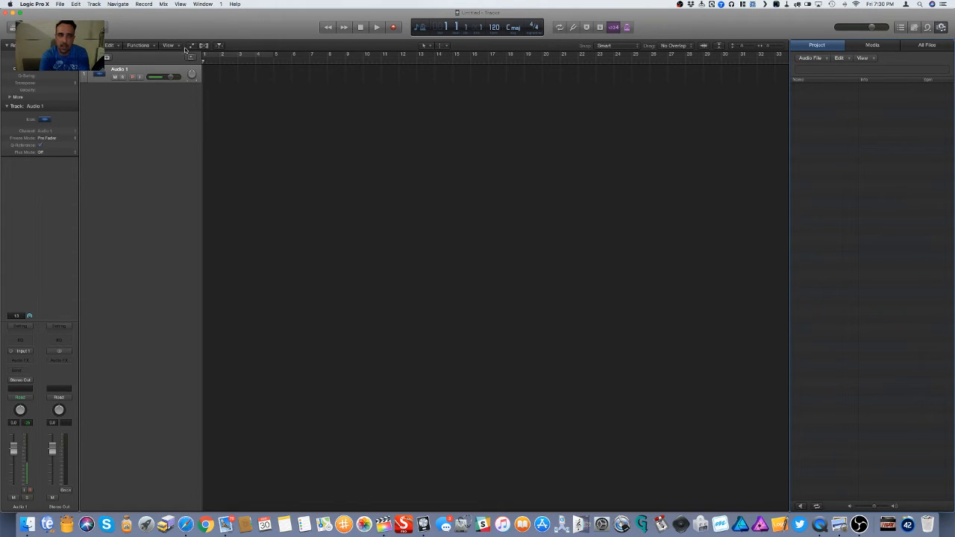
pyautogui.click(37, 6)
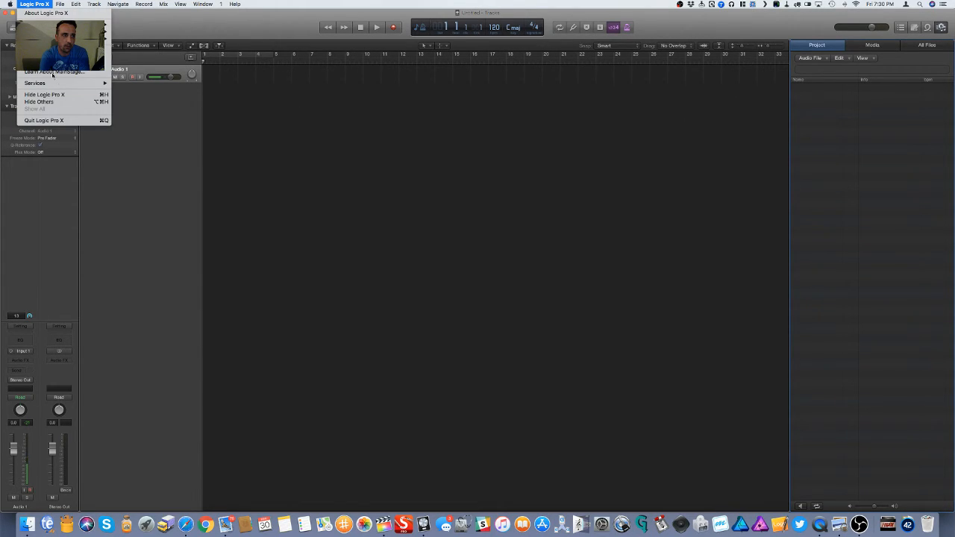
pyautogui.moveTo(59, 102)
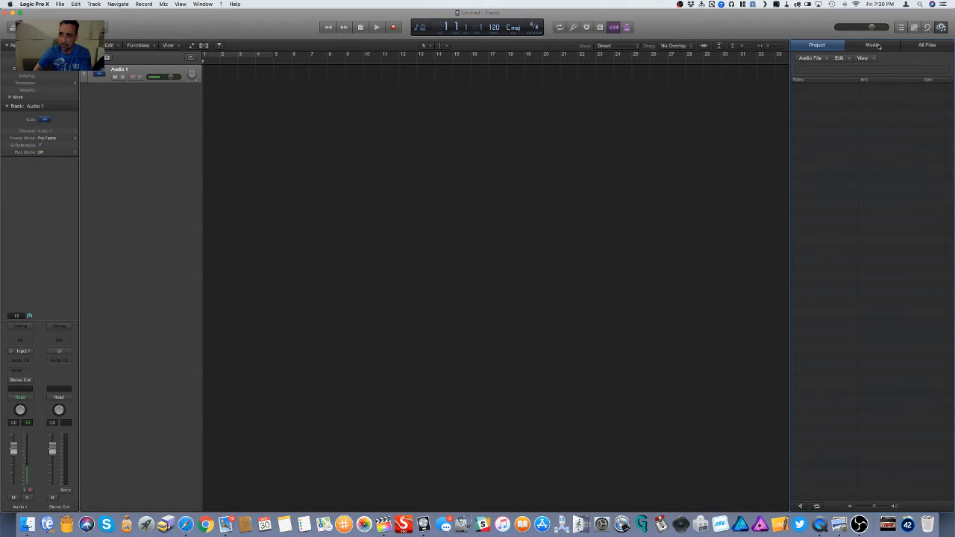
# Browse All Files to Desktop > Luther 46 and select all the exported audio files
pyautogui.click(932, 46)
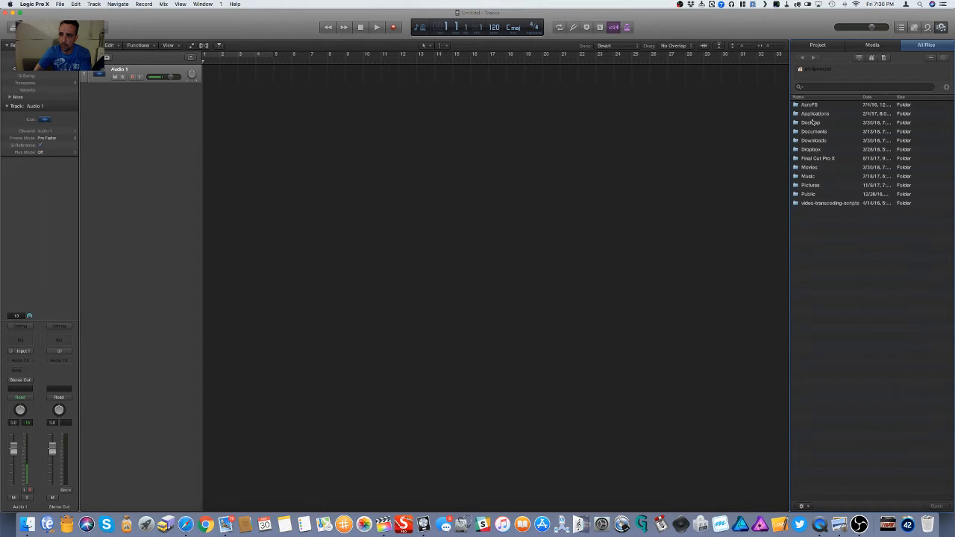
pyautogui.doubleClick(811, 122)
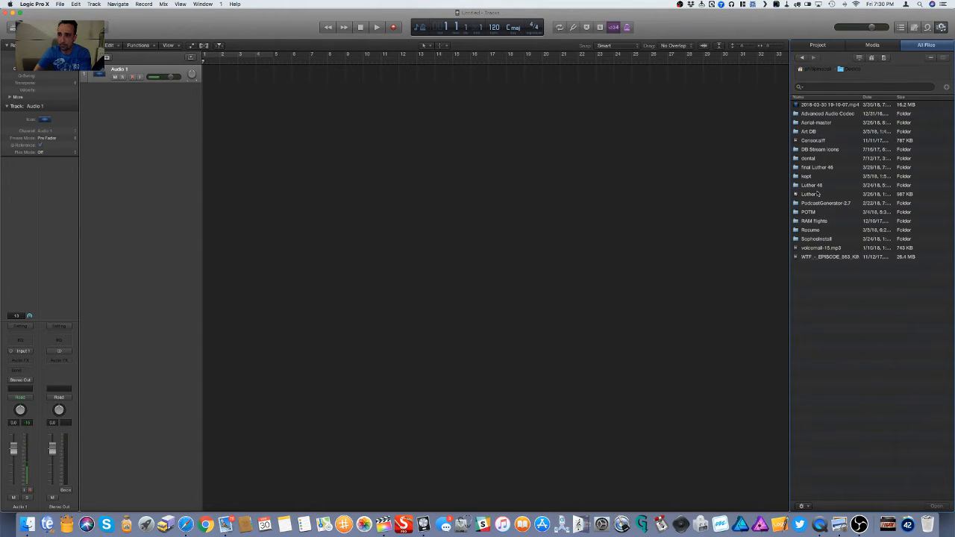
pyautogui.click(812, 185)
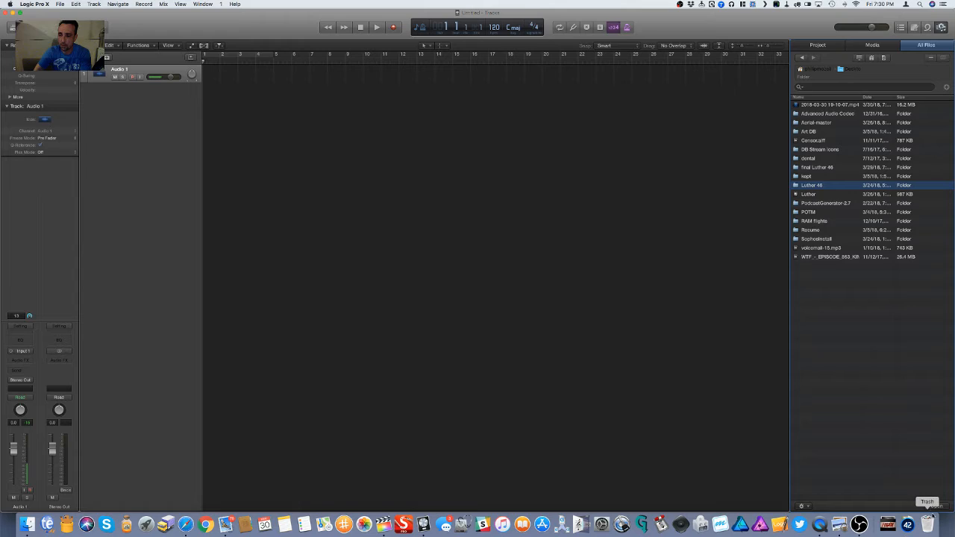
pyautogui.doubleClick(814, 185)
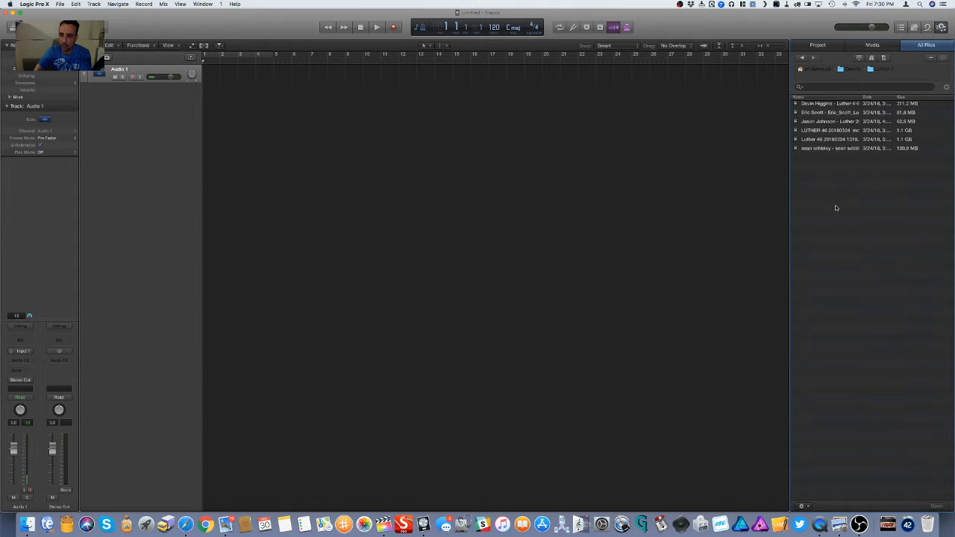
pyautogui.click(843, 103)
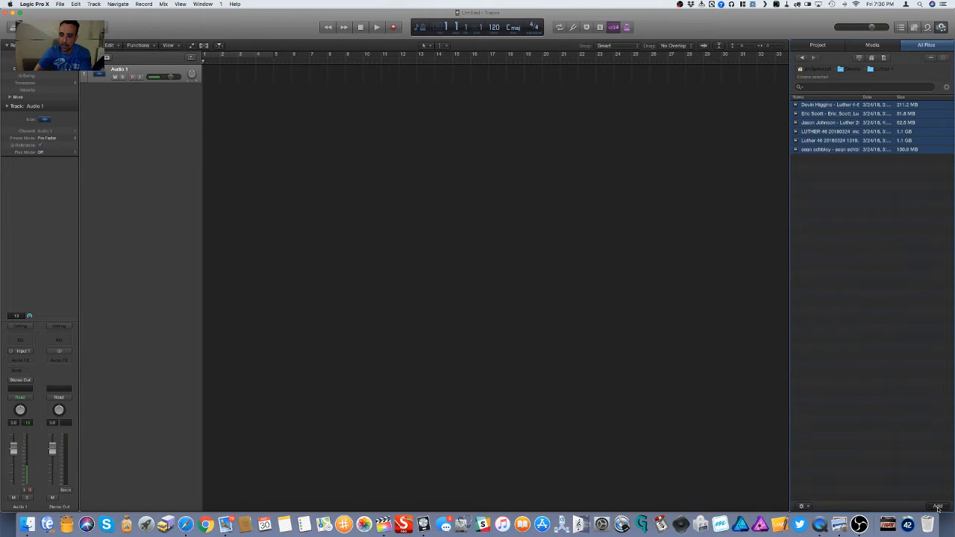
pyautogui.moveTo(570, 330)
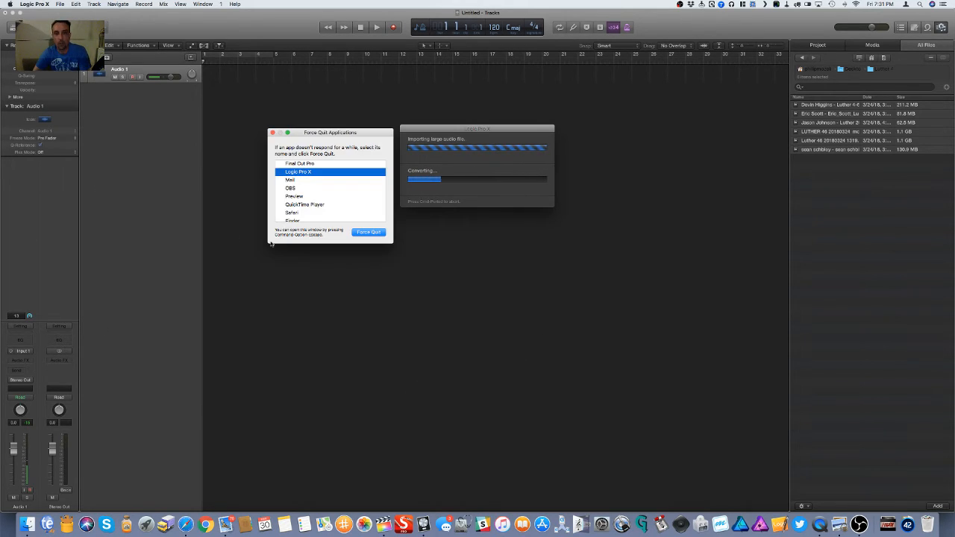
# Force quit the unresponsive Logic Pro X during the stalled Luther file import
pyautogui.click(368, 232)
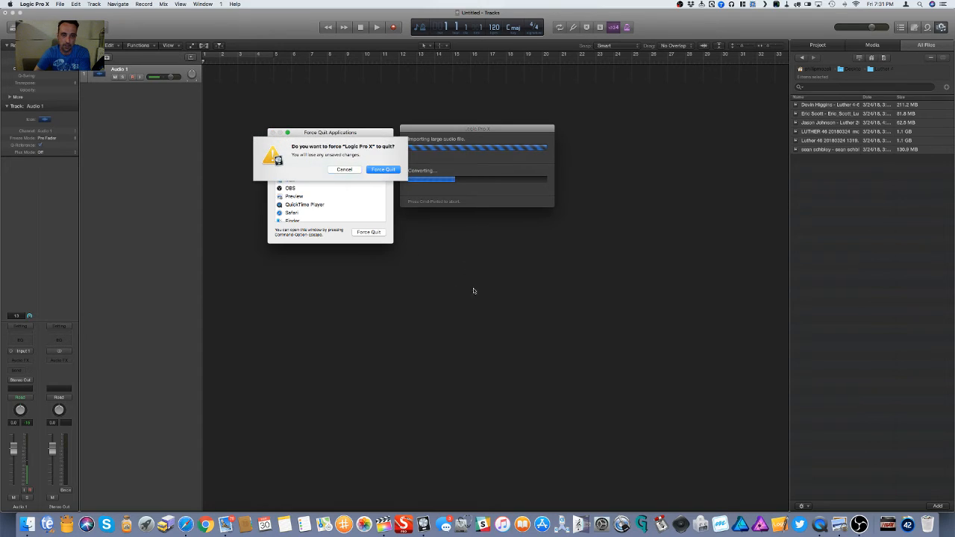
pyautogui.click(383, 169)
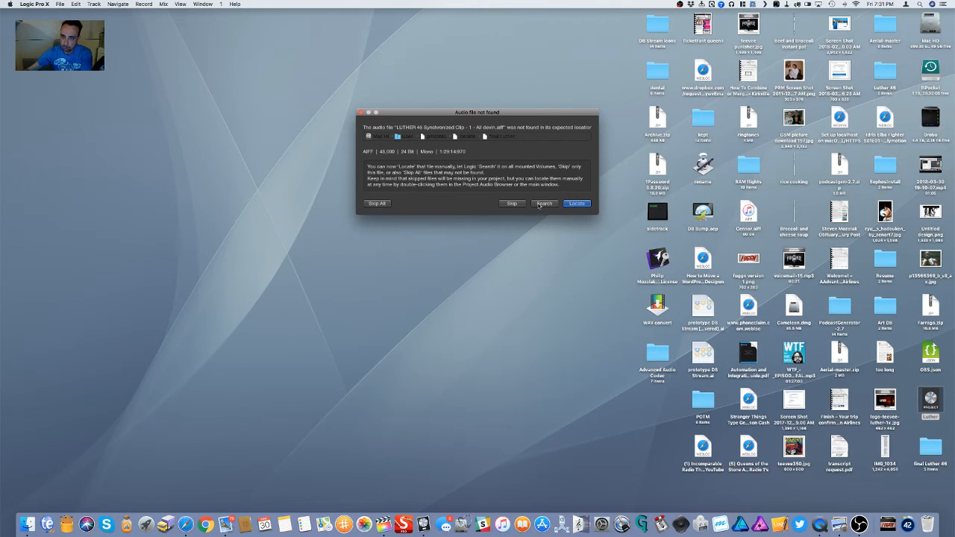
# Search for the missing LUTHER 46 audio file, then play back the five dialogue tracks
pyautogui.click(377, 204)
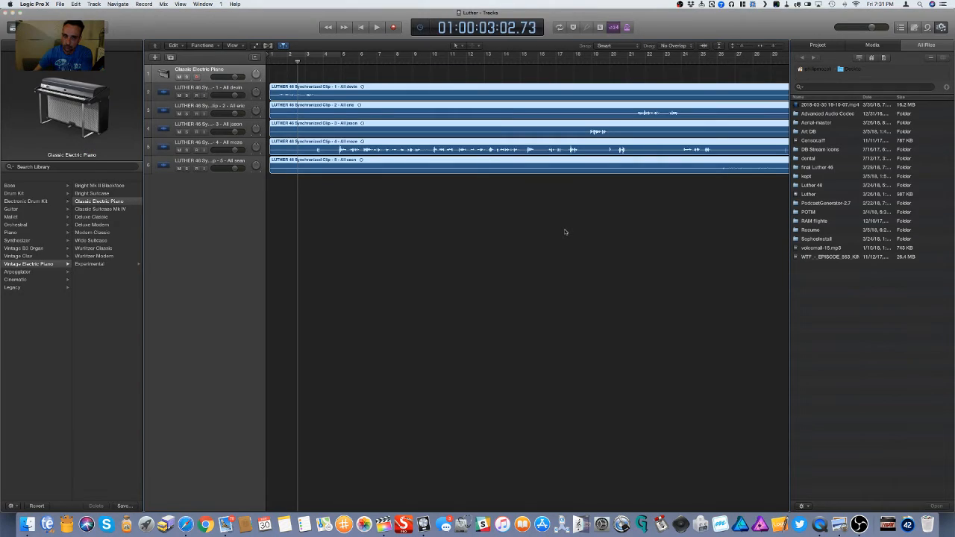
pyautogui.moveTo(444, 233)
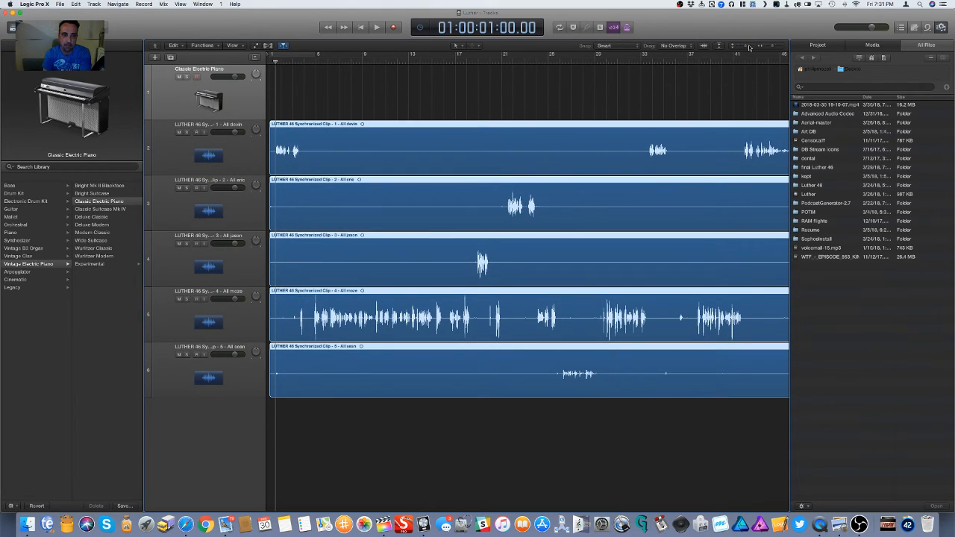
pyautogui.click(378, 27)
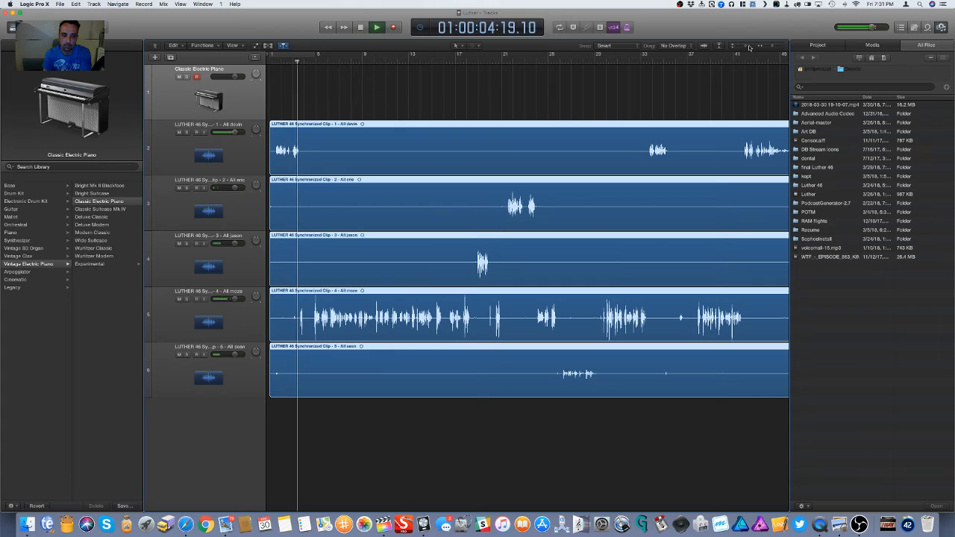
pyautogui.click(374, 28)
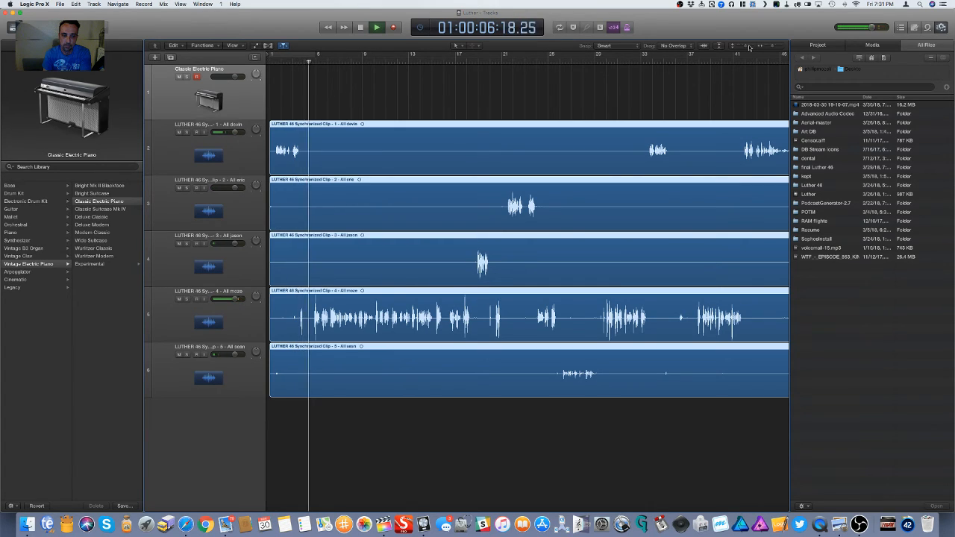